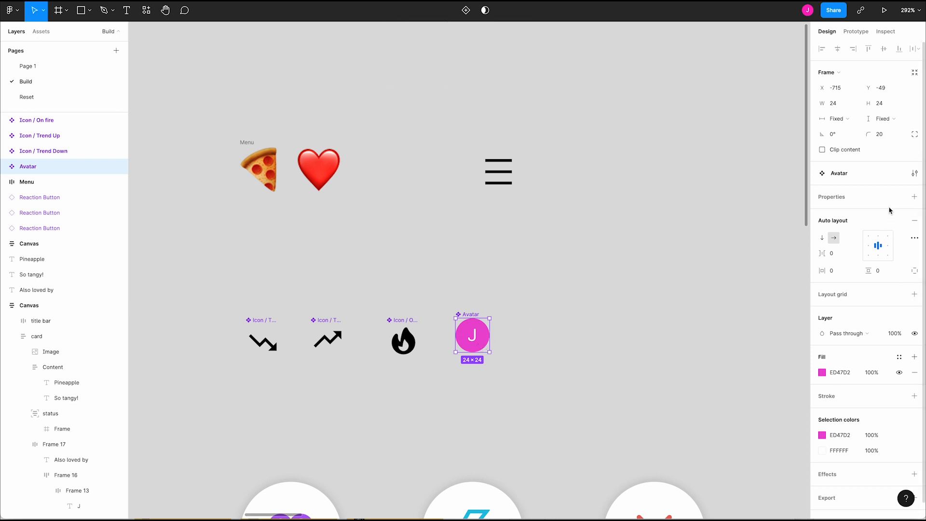
Create a text property named Initial with default value J on the Avatar component
left_click(914, 196)
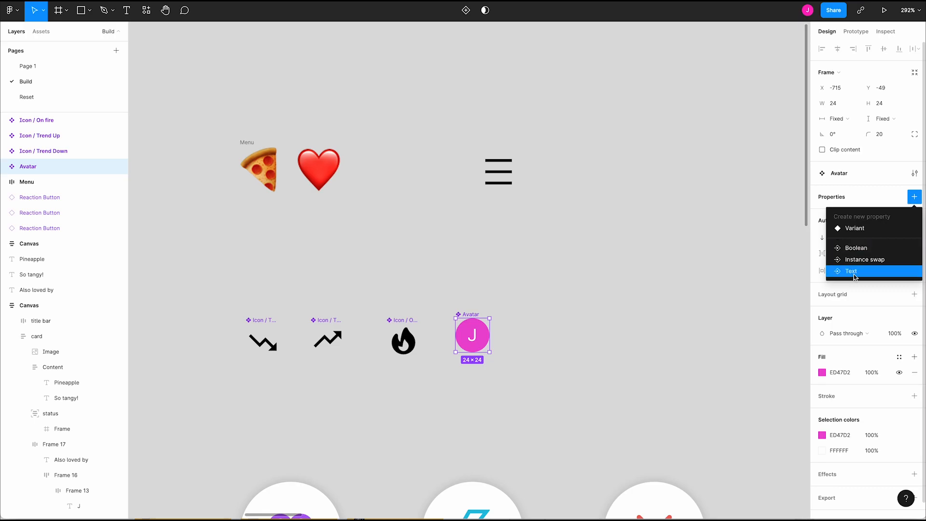
left_click(851, 271)
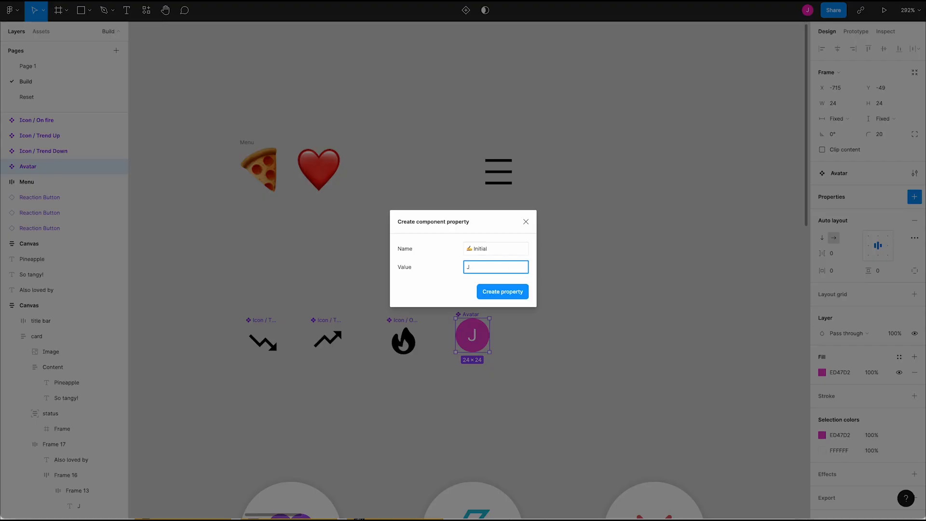
left_click(502, 291)
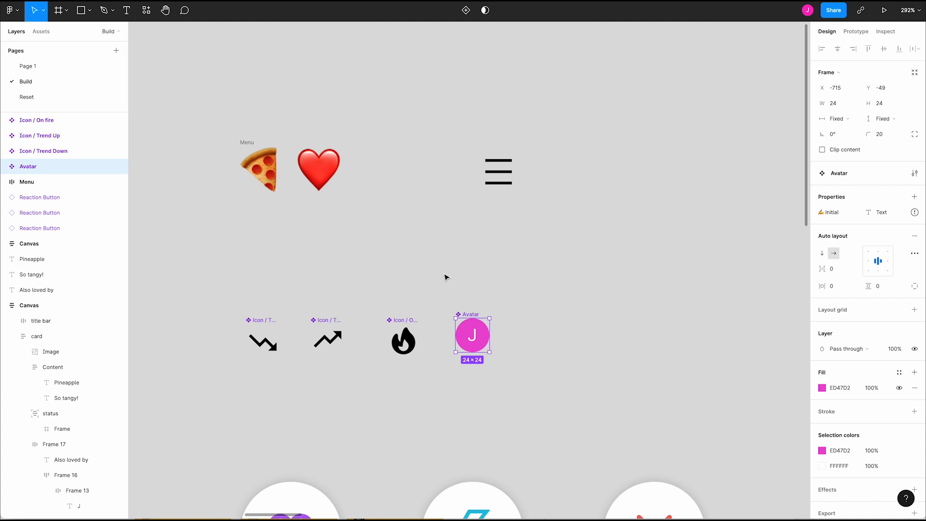
mouse_move(916, 213)
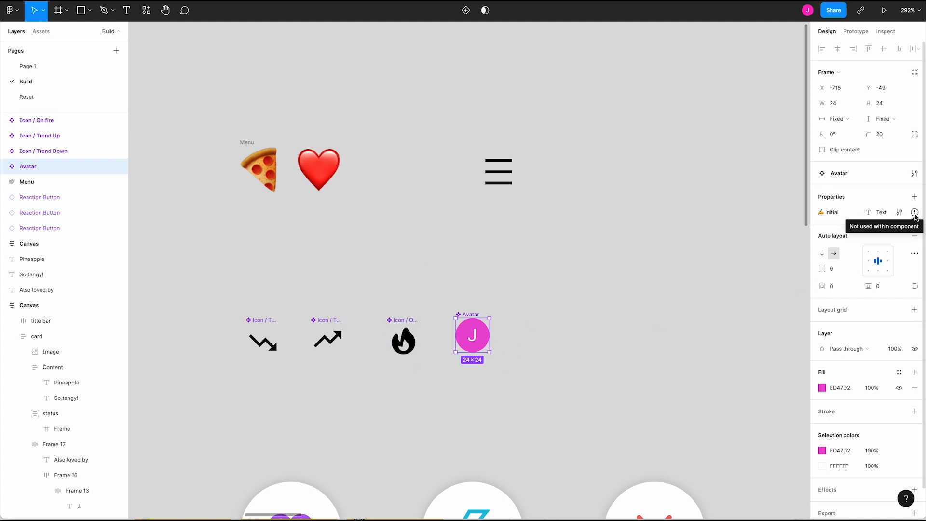
left_click(627, 329)
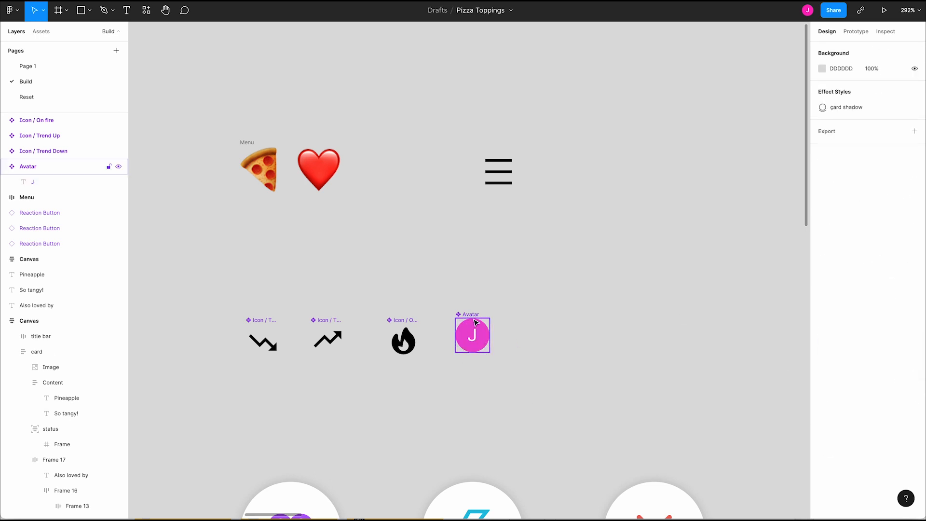
Select the Topping card's Footer layer on the canvas
left_click(472, 335)
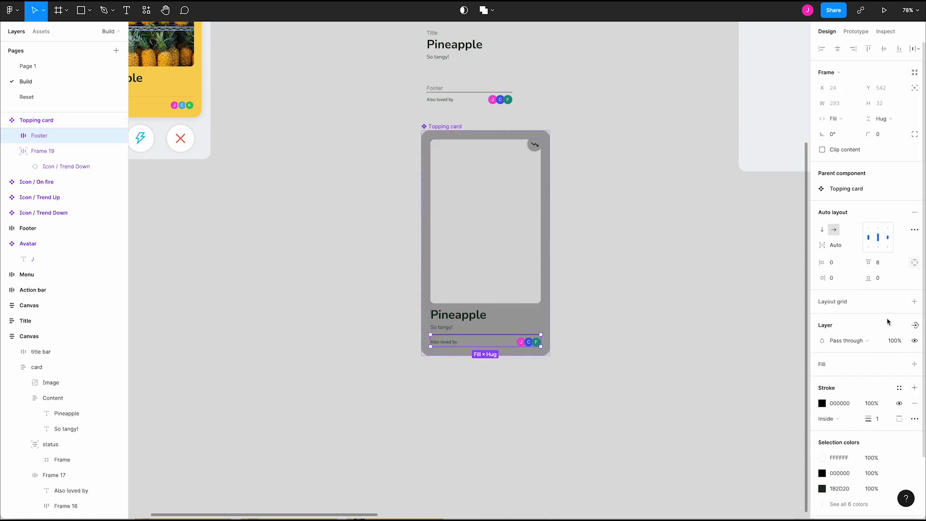
Create a boolean property named Footer and verify it hides and shows the footer on an instance
left_click(916, 325)
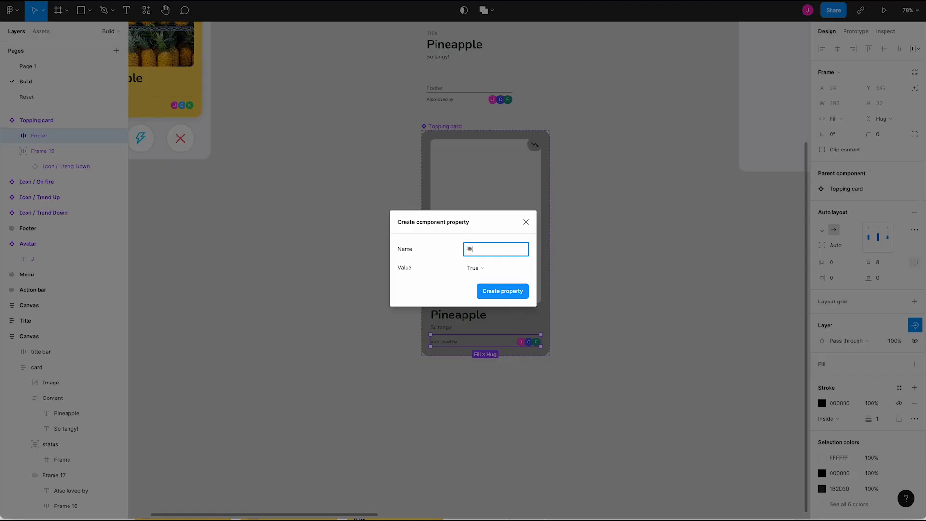
type("Footer")
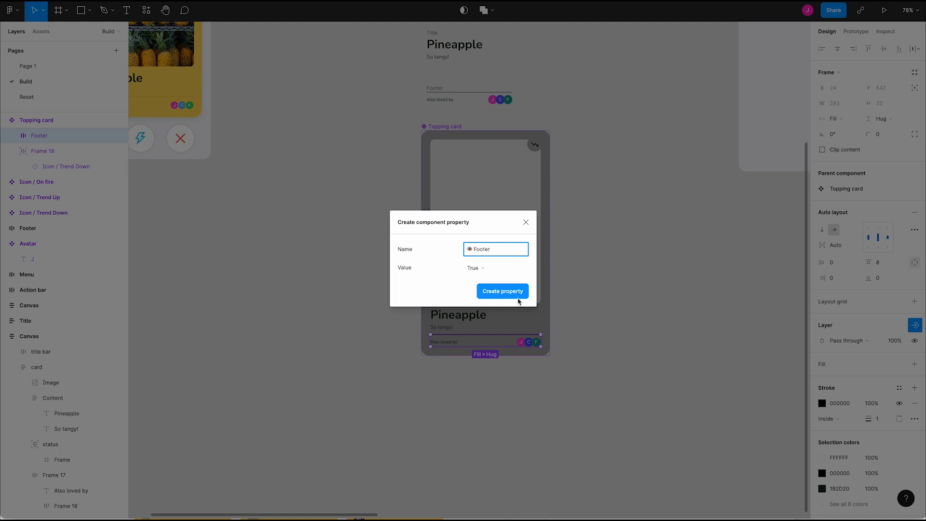
left_click(502, 291)
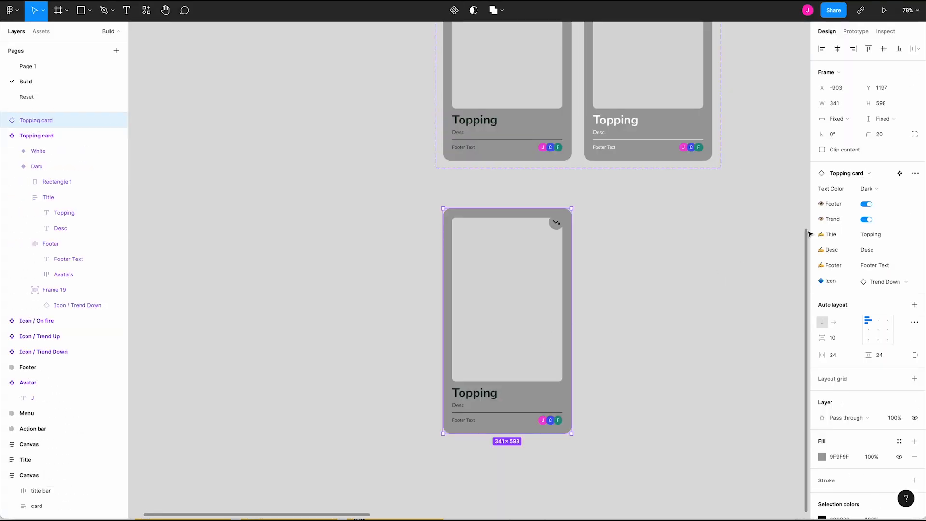
left_click(866, 203)
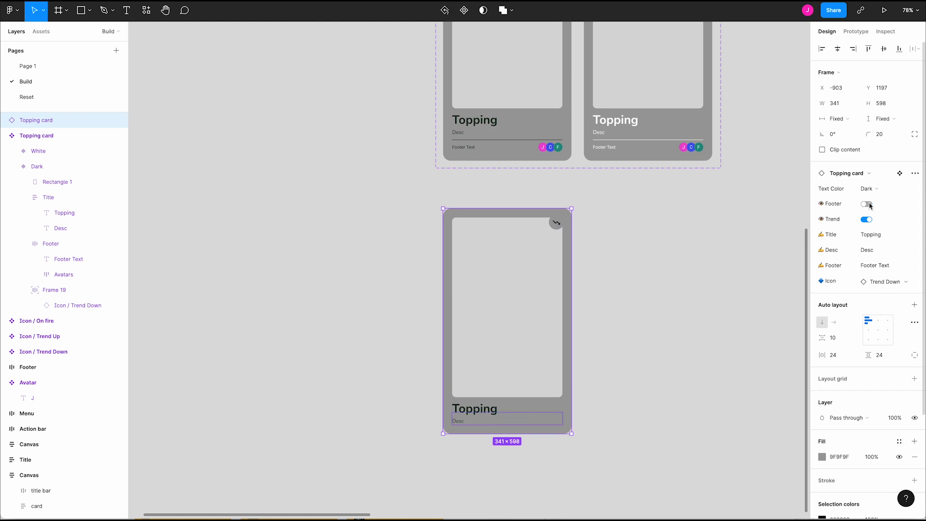
left_click(867, 203)
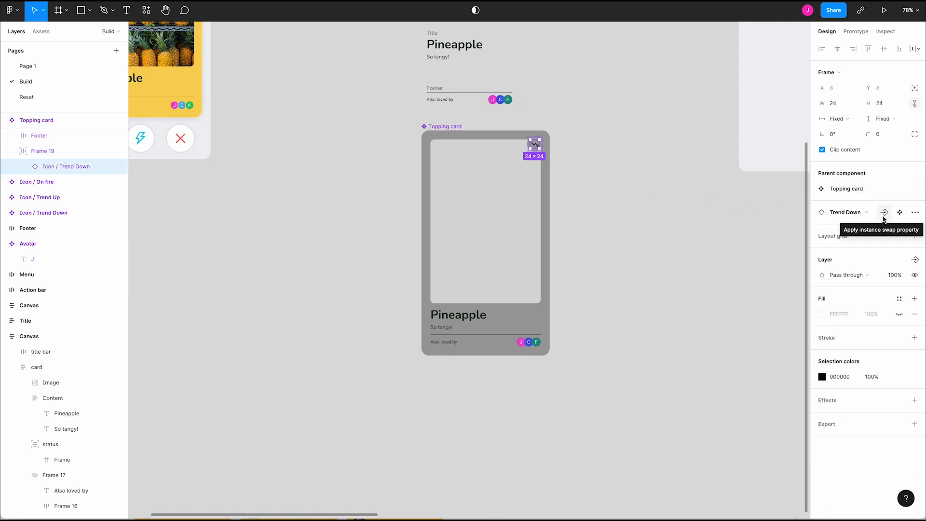
Apply an instance swap property to the Trend Down icon inside the card
left_click(884, 212)
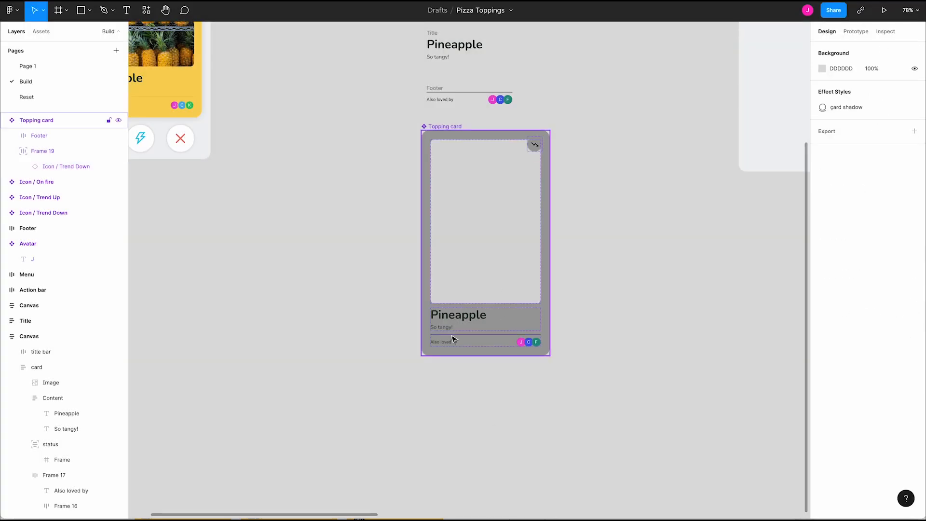
Add a Variant property to the Topping card and create a second variant
left_click(914, 197)
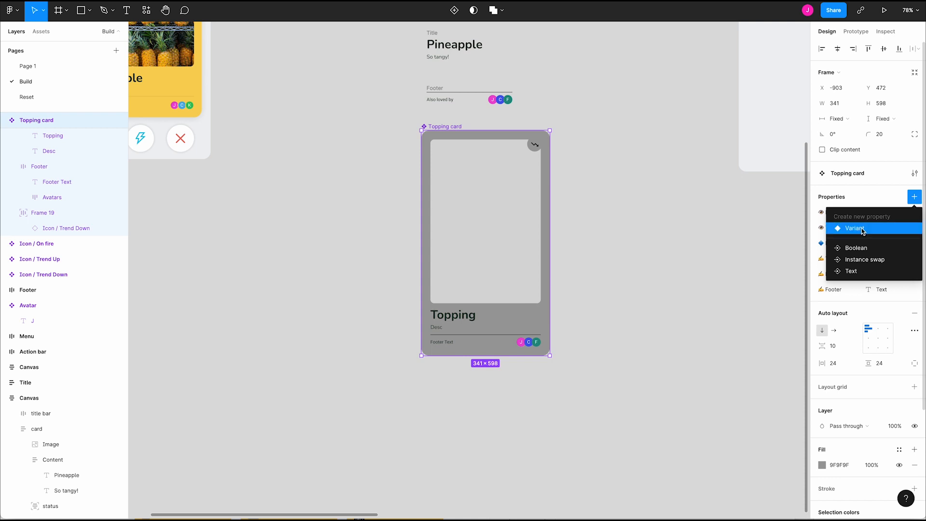
left_click(854, 228)
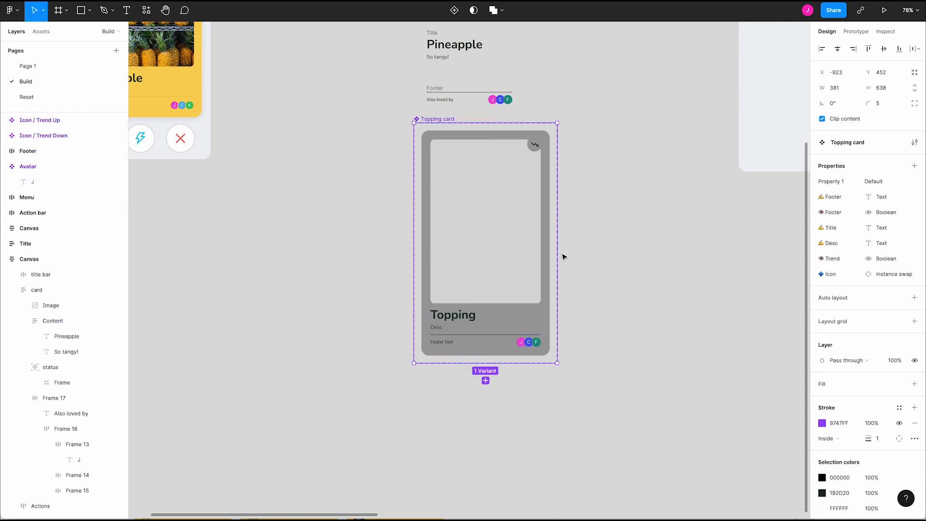
left_click_drag(556, 242, 700, 243)
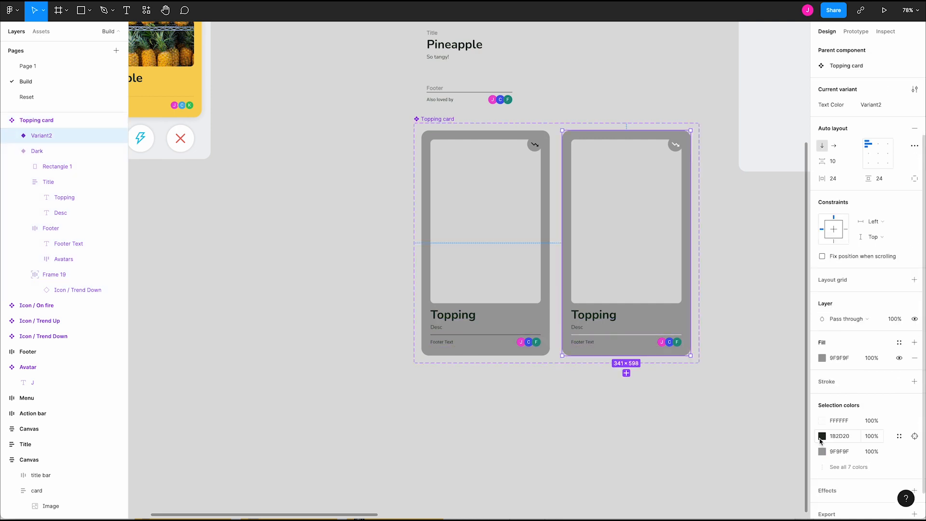
Change Variant2's 1B2D20 text color swatch to FFFFFF
left_click(821, 436)
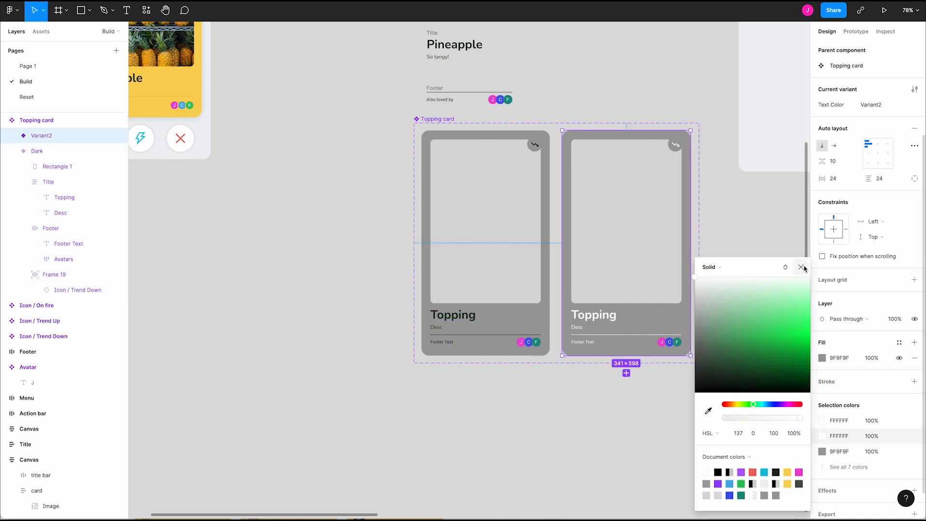